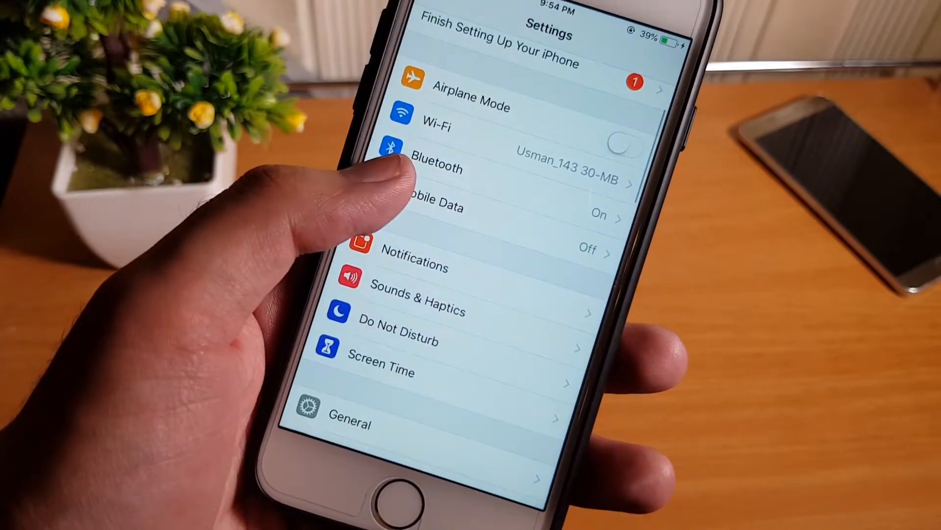
scroll(down, 3)
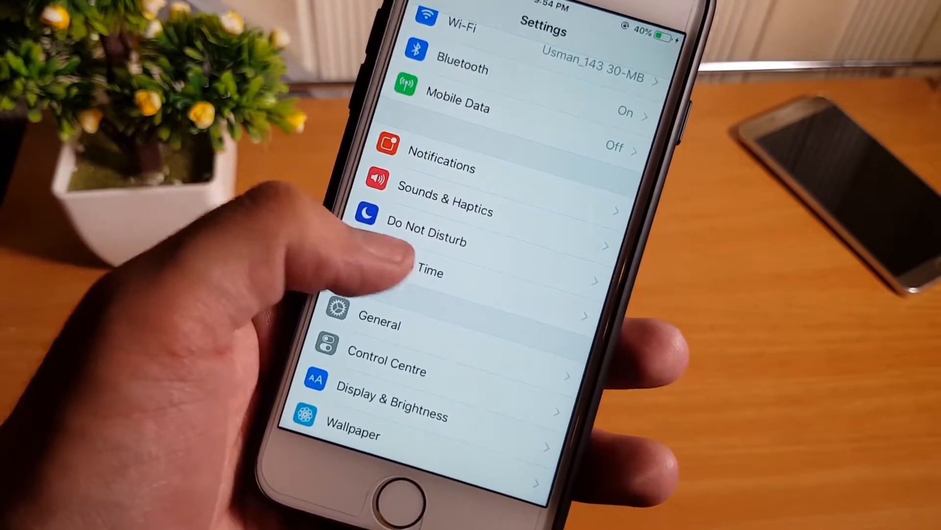
click(427, 271)
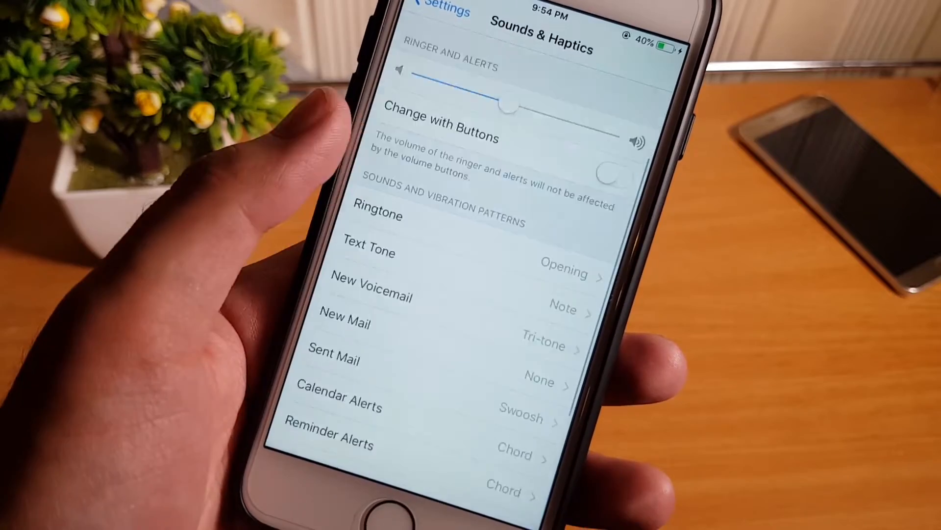
click(439, 11)
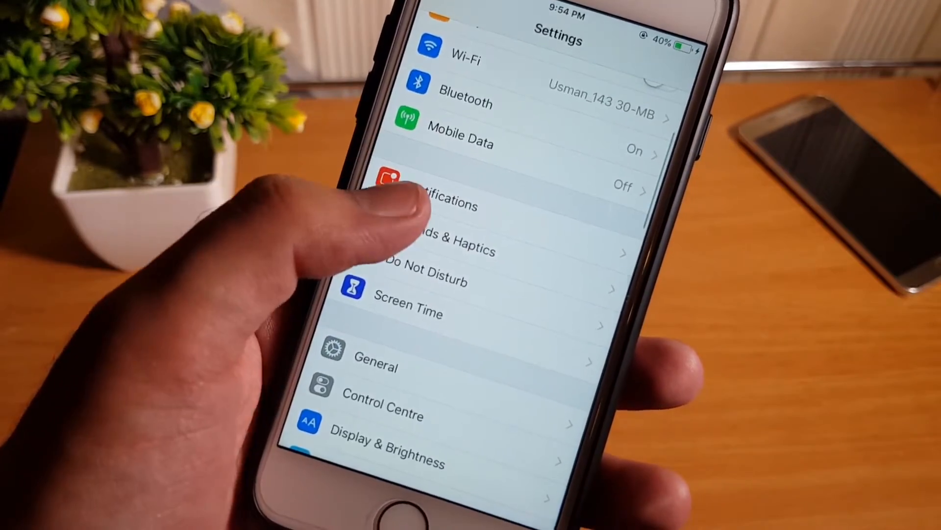
click(444, 251)
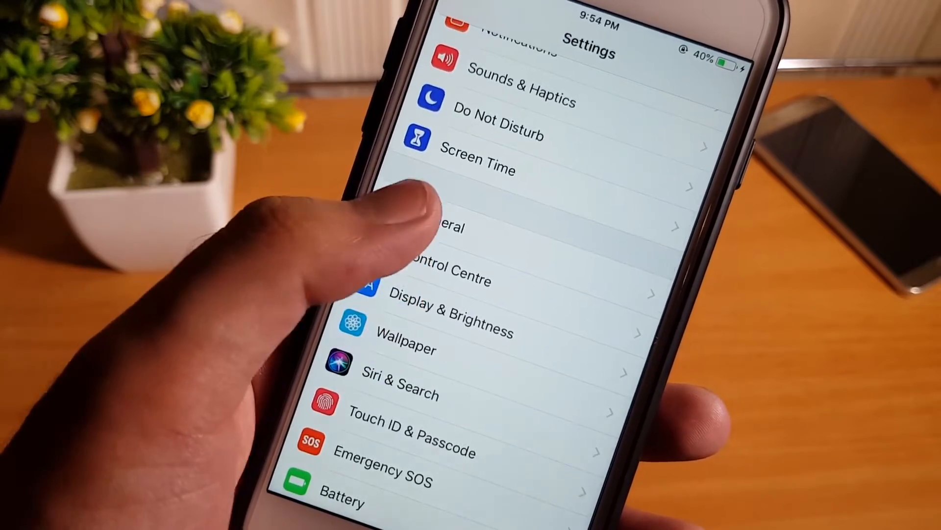
click(439, 227)
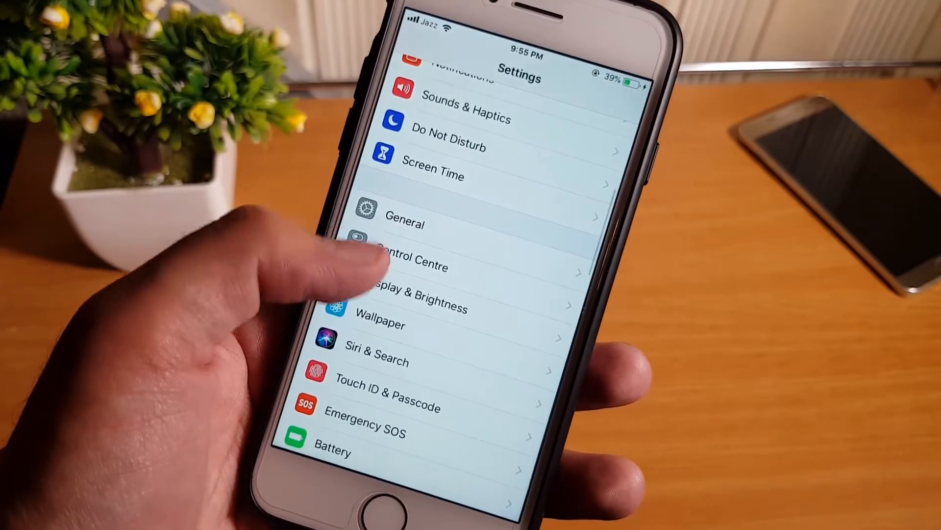
scroll(down, 3)
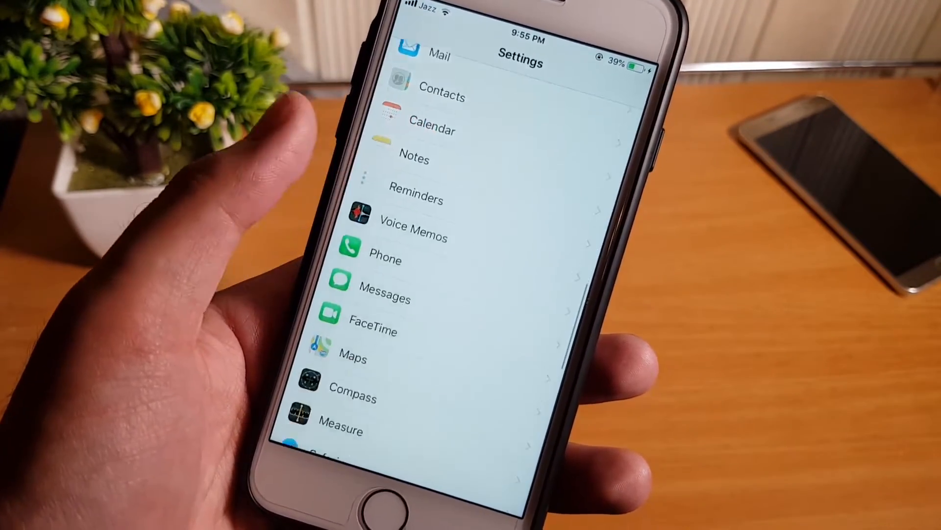